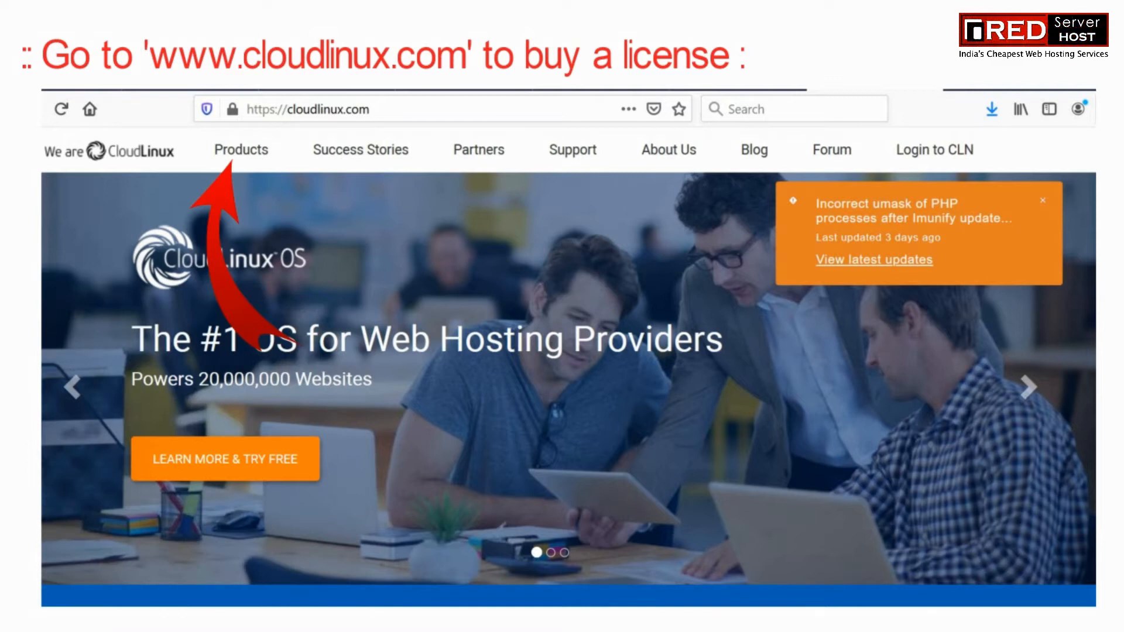
- Open the CloudLinux Products overview and go to 'Try or Buy Now'
click(241, 149)
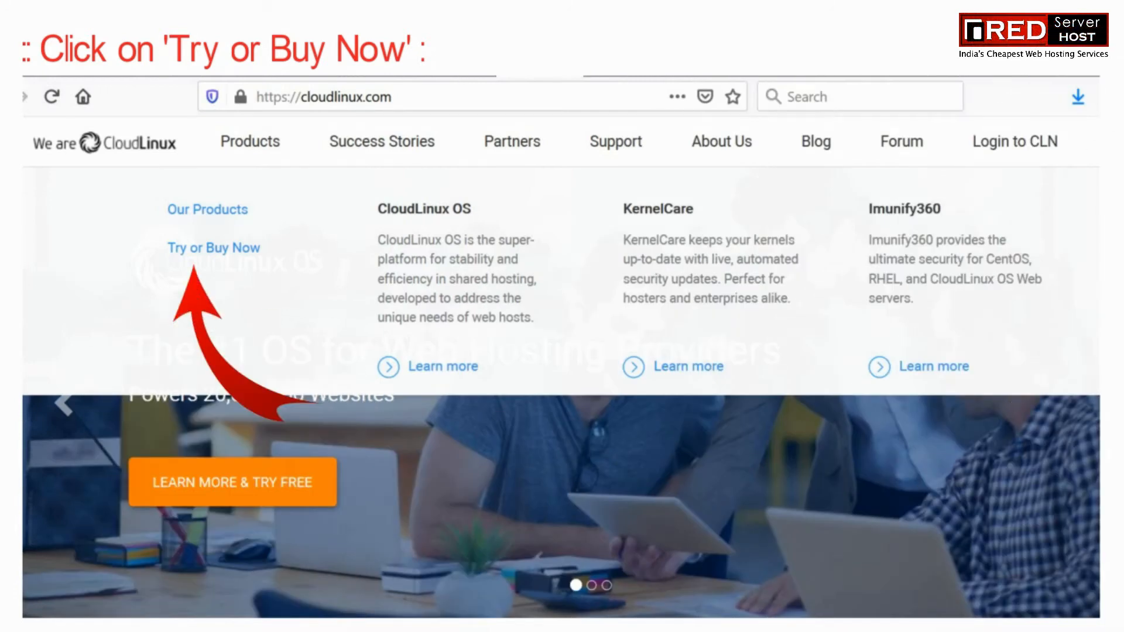
click(213, 247)
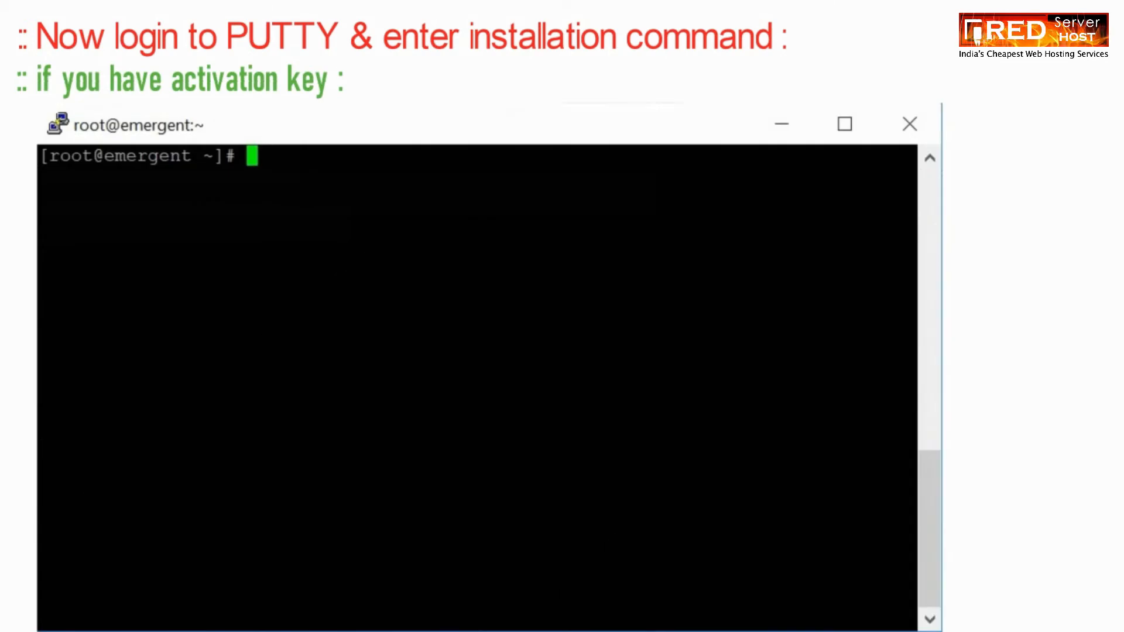
- Enter cd~ at the root PuTTY prompt to return to the home directory
text(cd~)
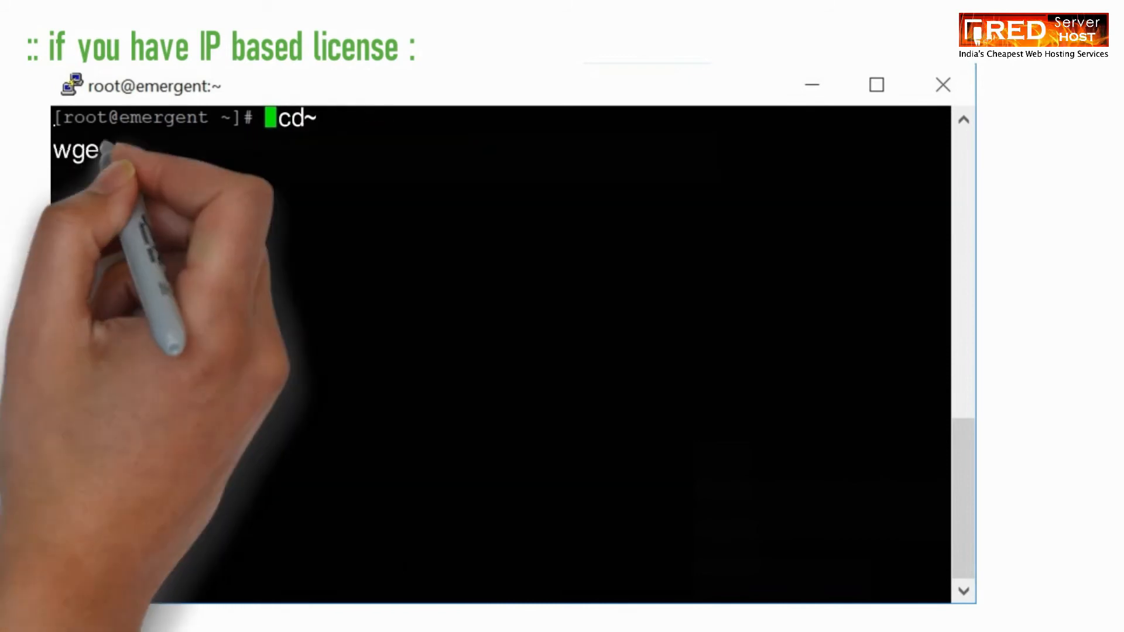
- Enter the wget command downloading cldeploy from repo.cloudlinux.com
text(wget https://repo.cloudlinux.com/cloudlinux/sources/cln/cldeploy)
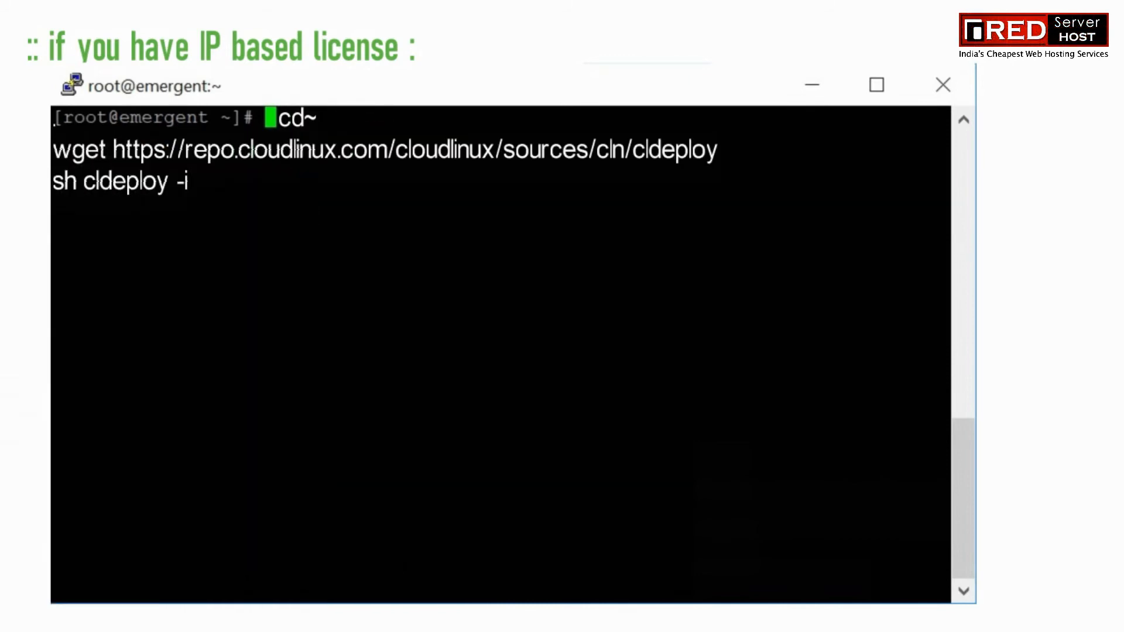